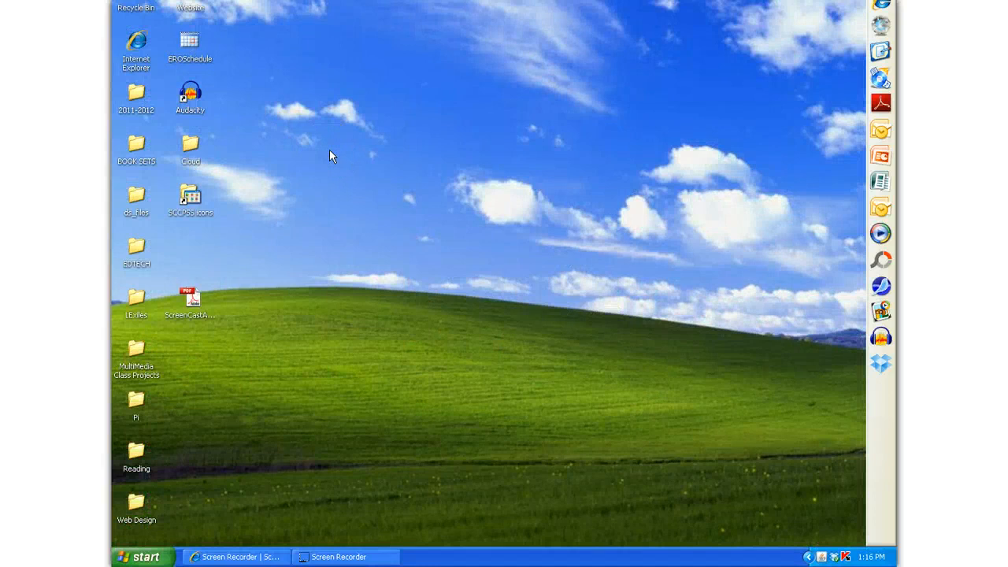
Step: Launch the browser and open the intranet's Technology Support help desk page
left_click(136, 43)
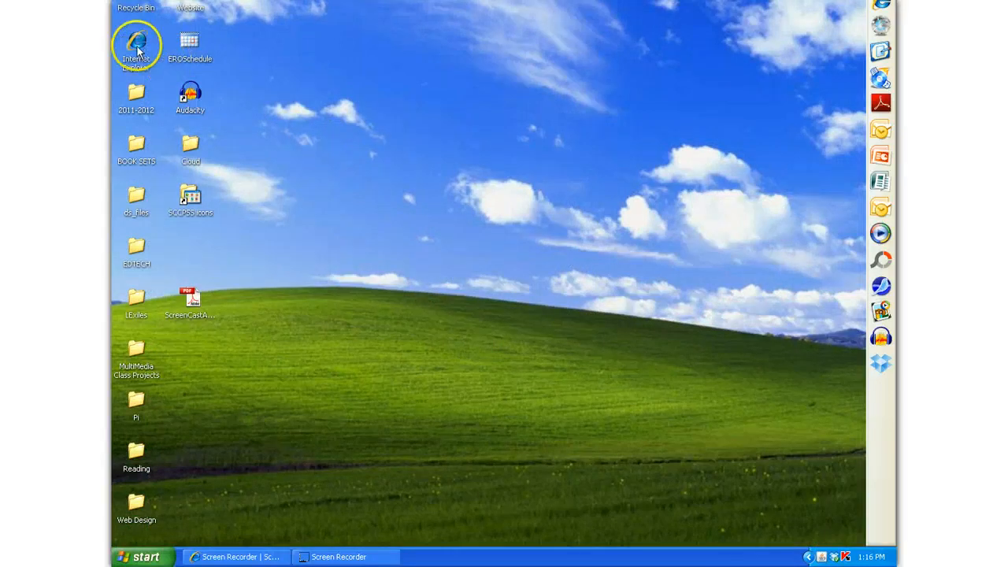
double_click(136, 45)
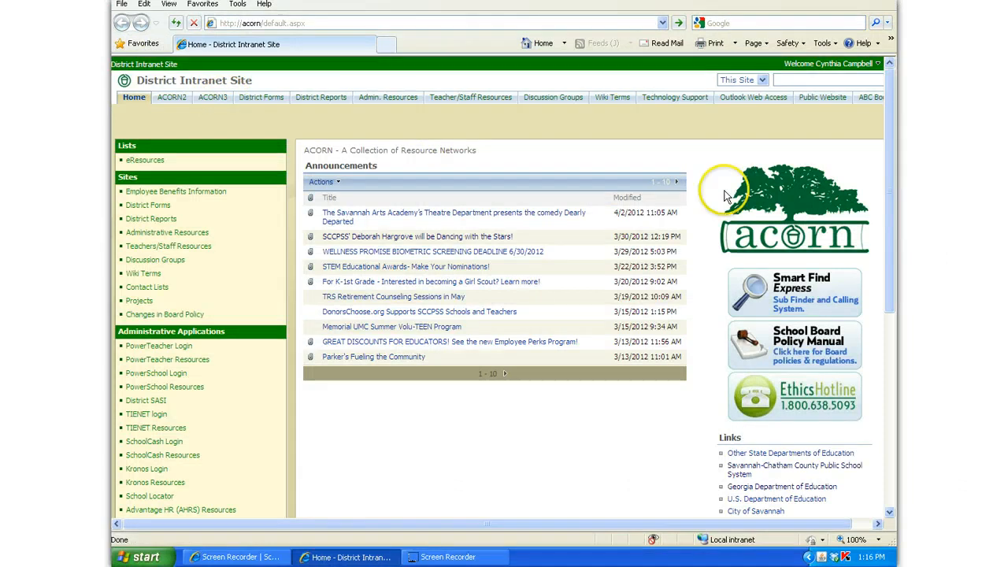
mouse_move(738, 168)
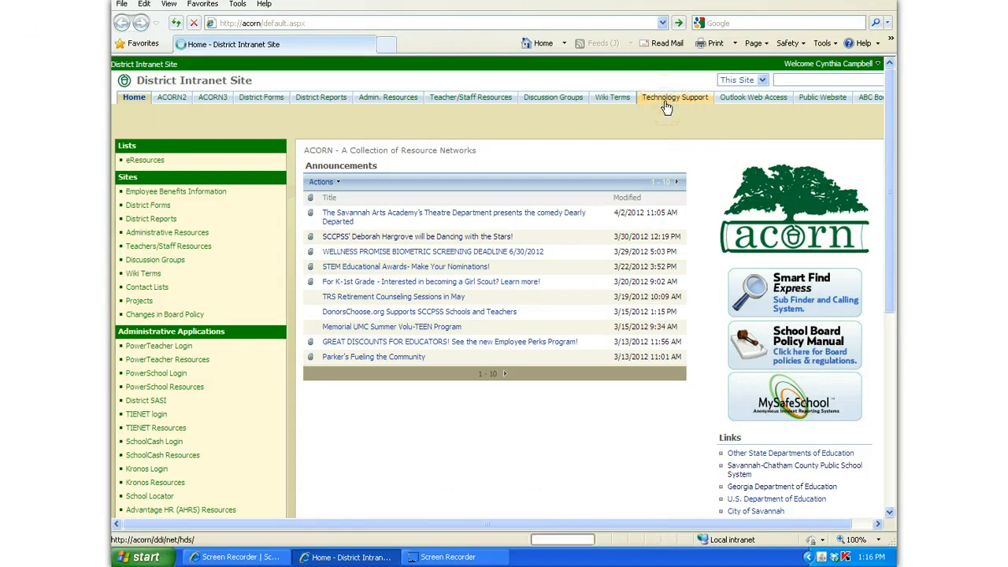
left_click(675, 97)
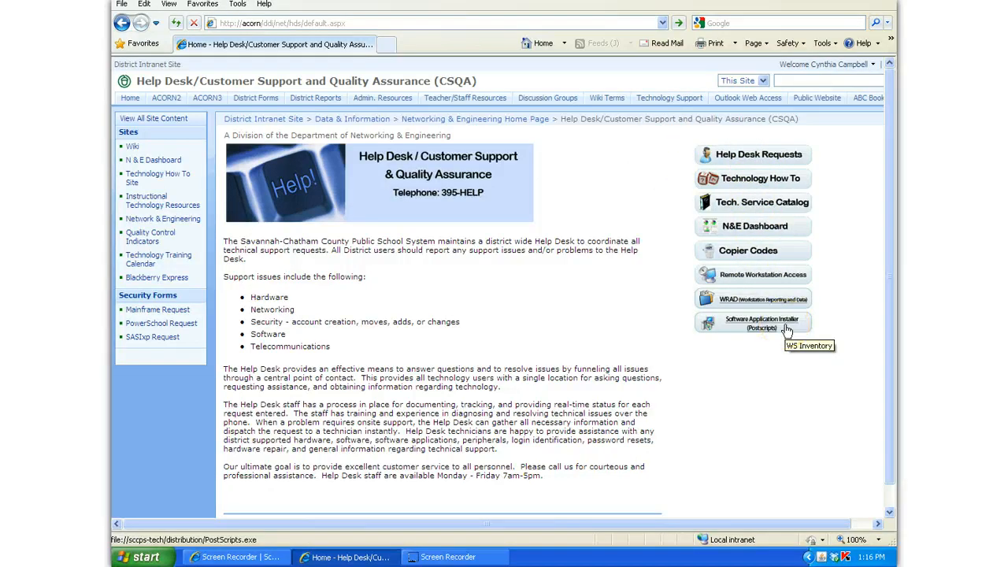
Step: Download the Software Application Installer (Postscripts) and run it past both security warnings
left_click(760, 322)
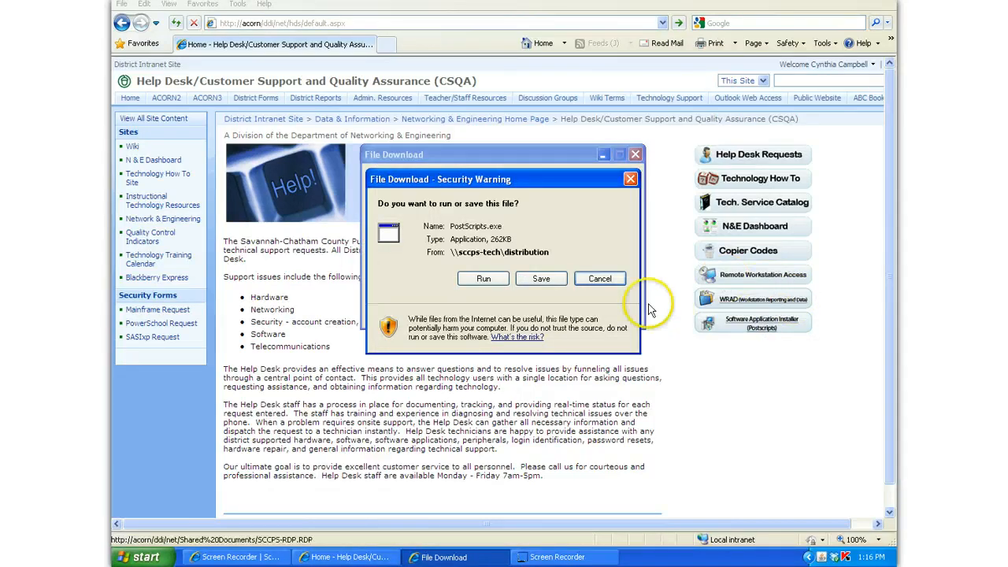
left_click(482, 278)
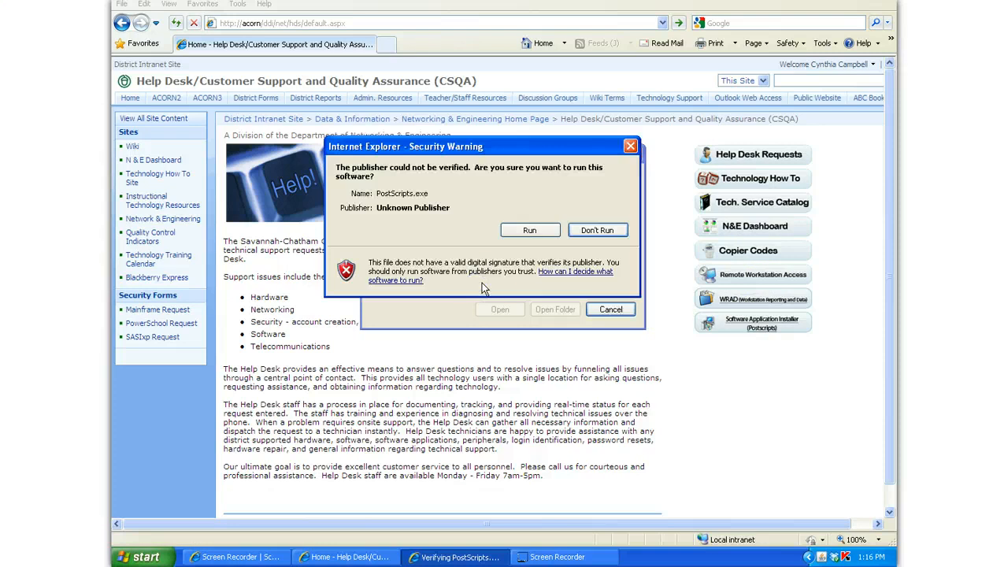
left_click(597, 230)
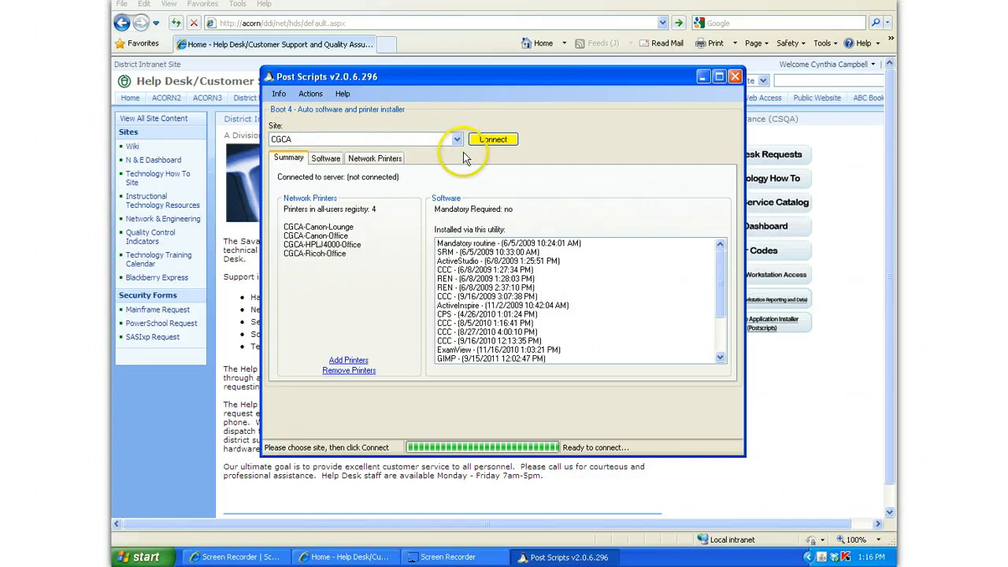
Step: Connect Post Scripts to the CGCA site server and show the Software list
left_click(493, 139)
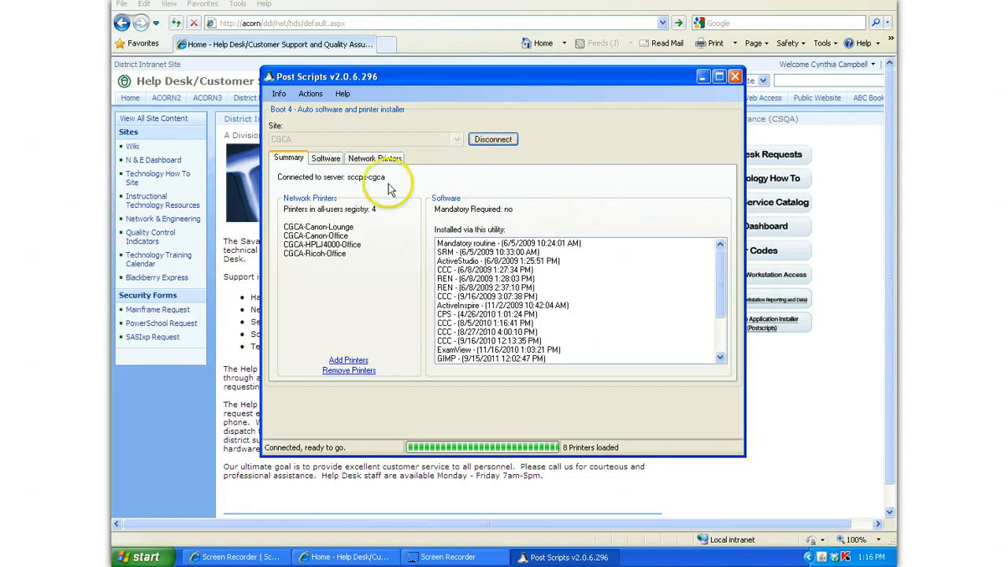
left_click(325, 157)
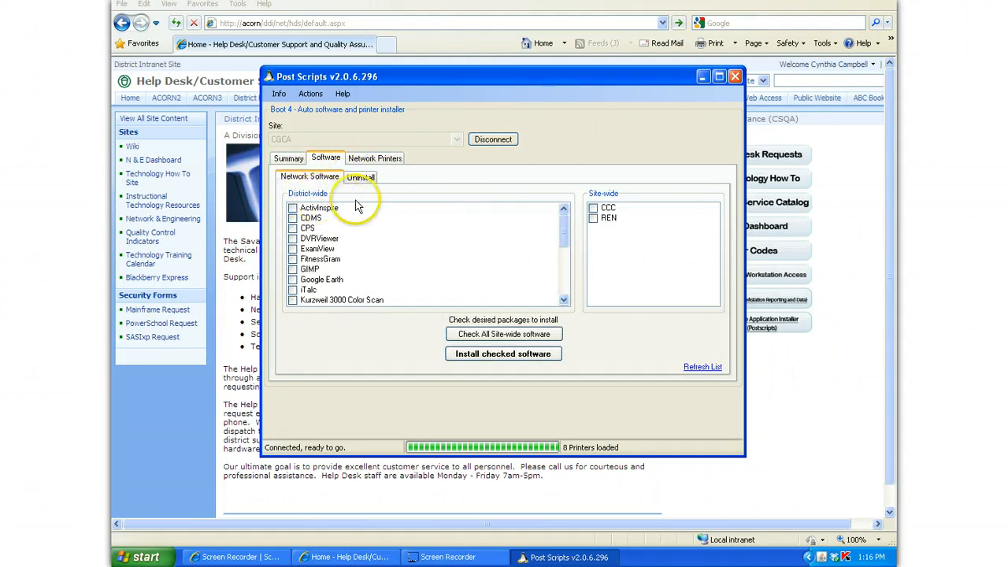
mouse_move(519, 252)
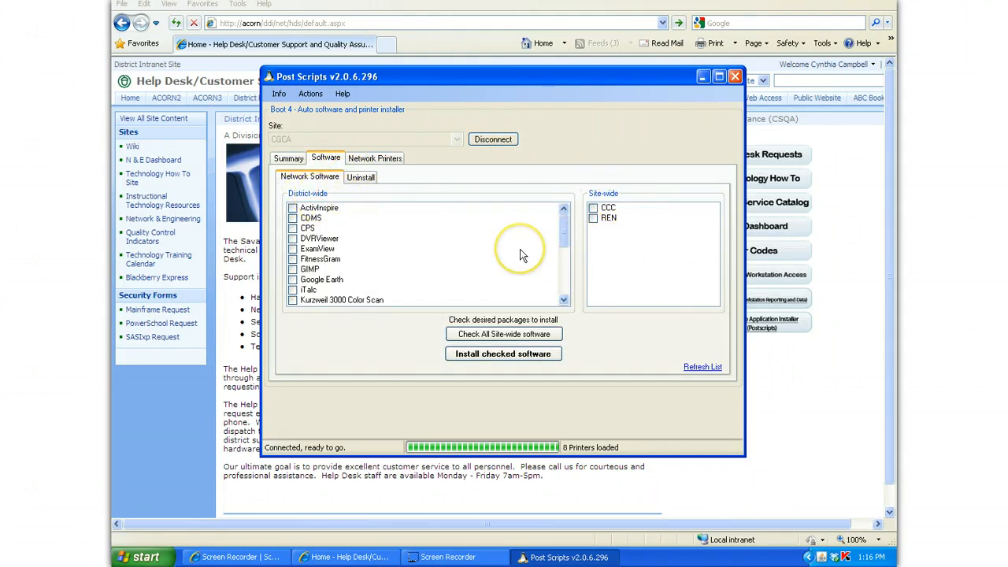
mouse_move(522, 254)
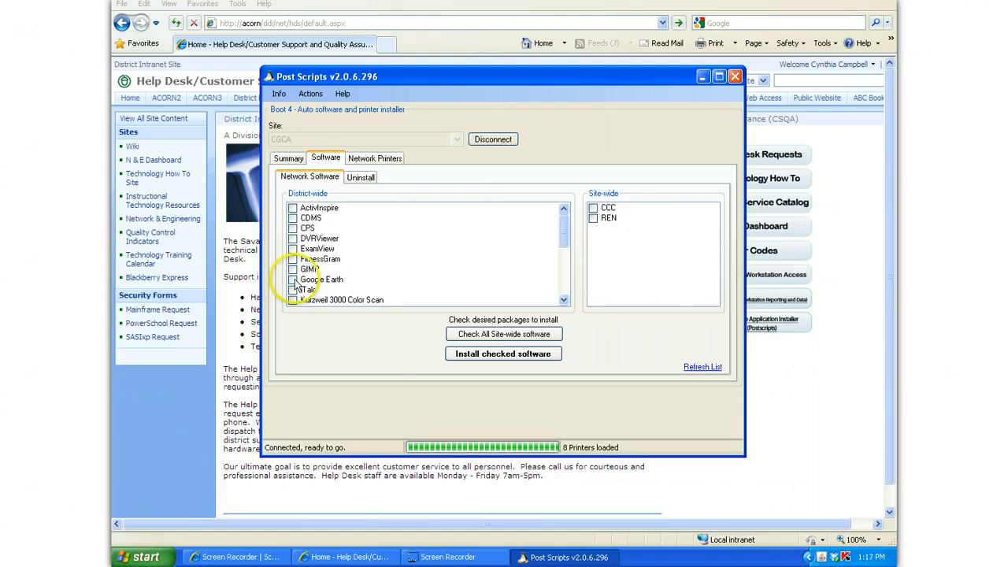
Step: Check Google Earth in the district-wide list and install the checked software
left_click(293, 279)
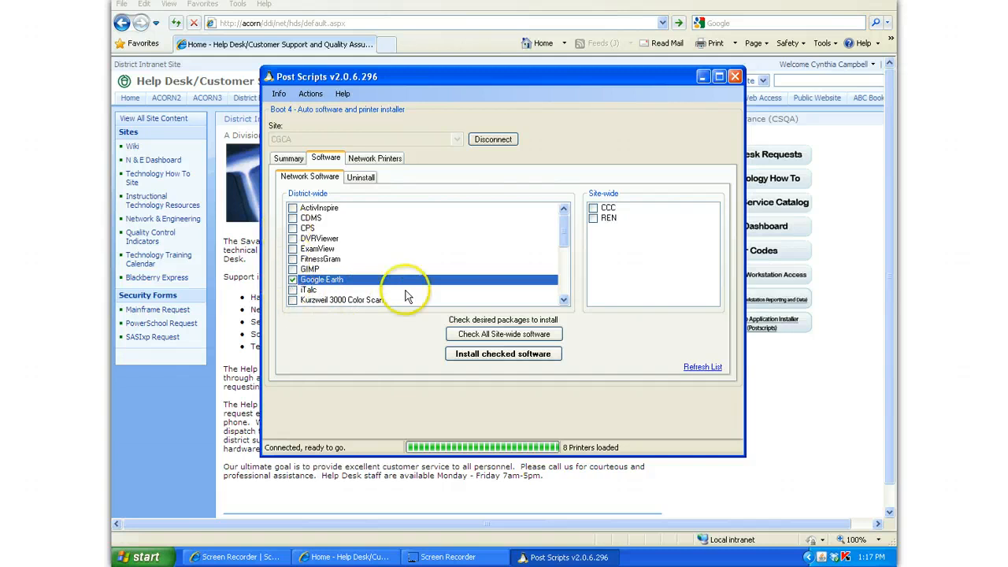
mouse_move(439, 265)
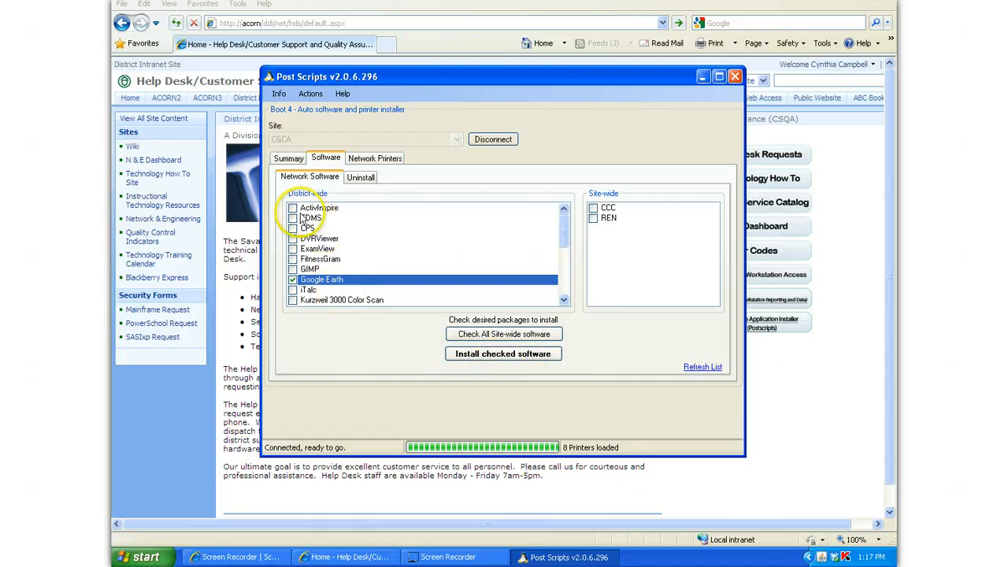
left_click(503, 353)
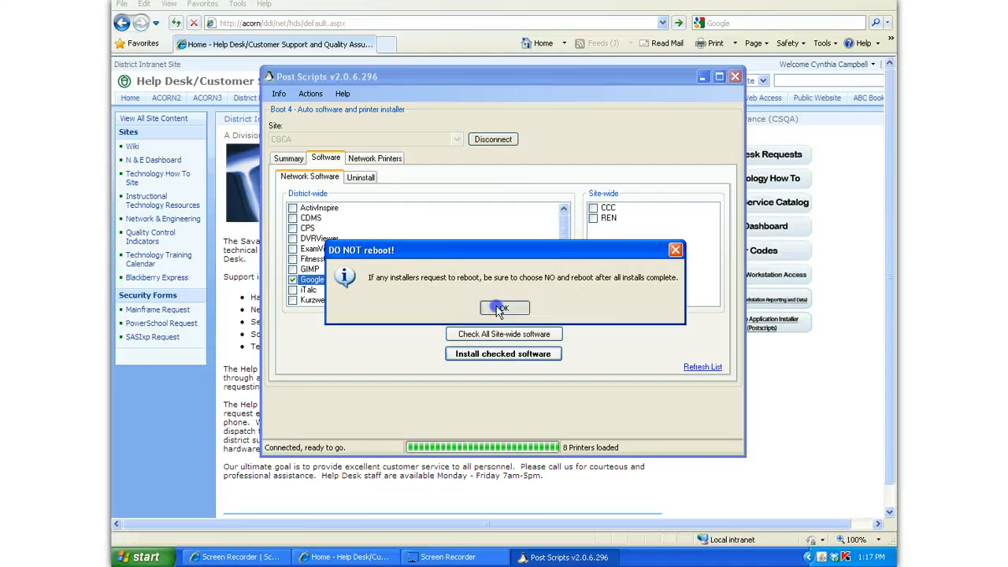
Step: Dismiss the do-not-reboot warning and install the Google Earth package
left_click(504, 307)
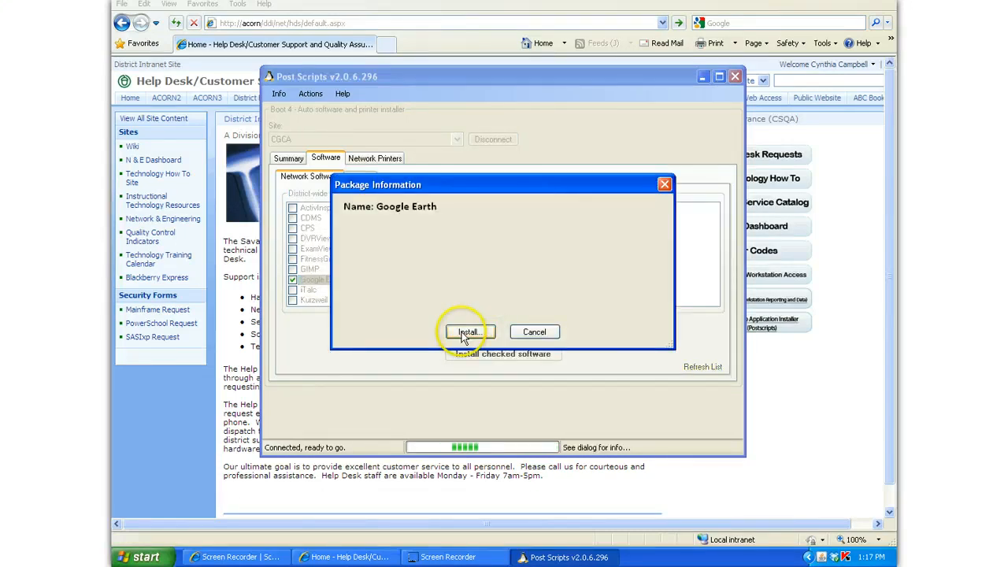
left_click(469, 332)
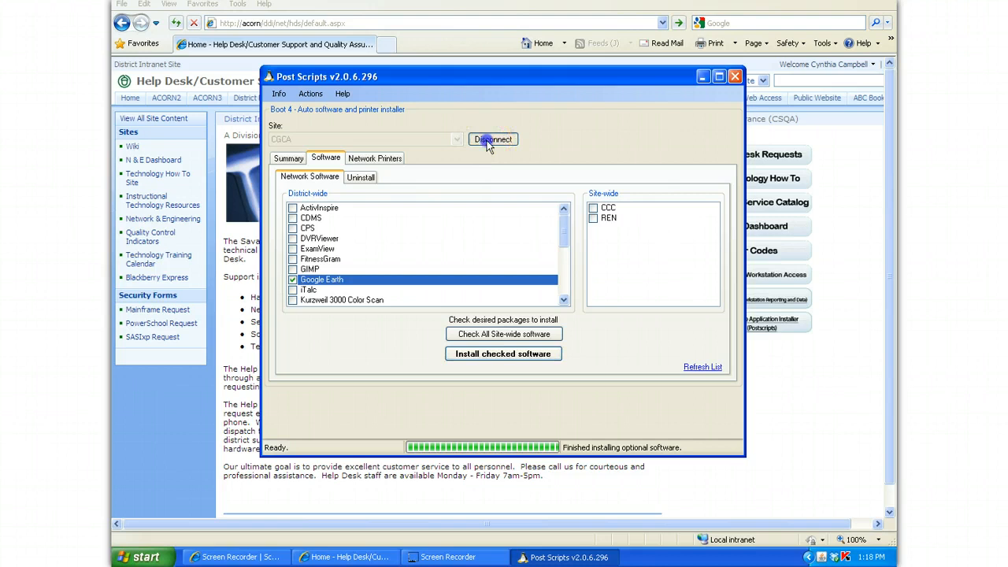
Step: Disconnect from the site server and close Post Scripts
left_click(492, 139)
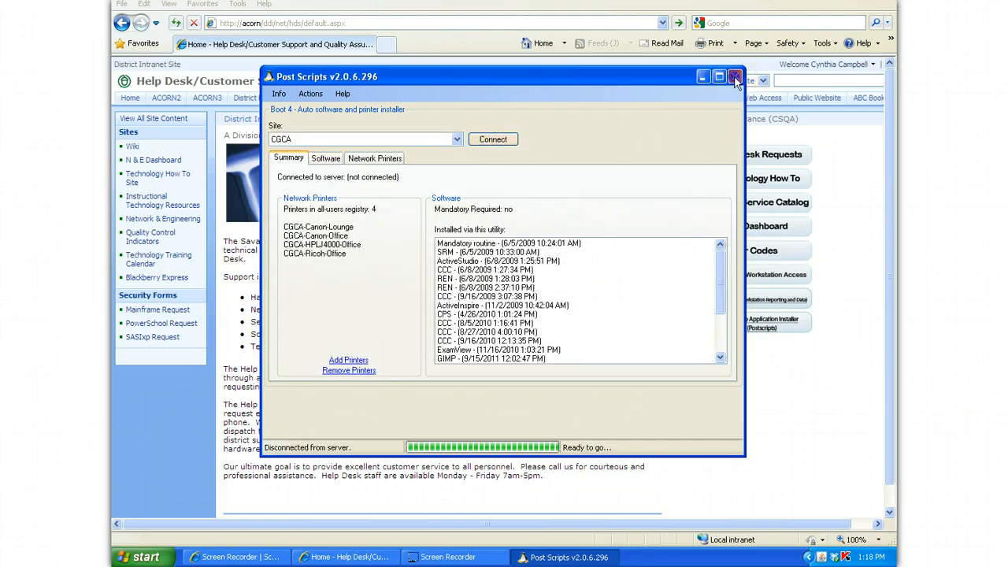
left_click(735, 76)
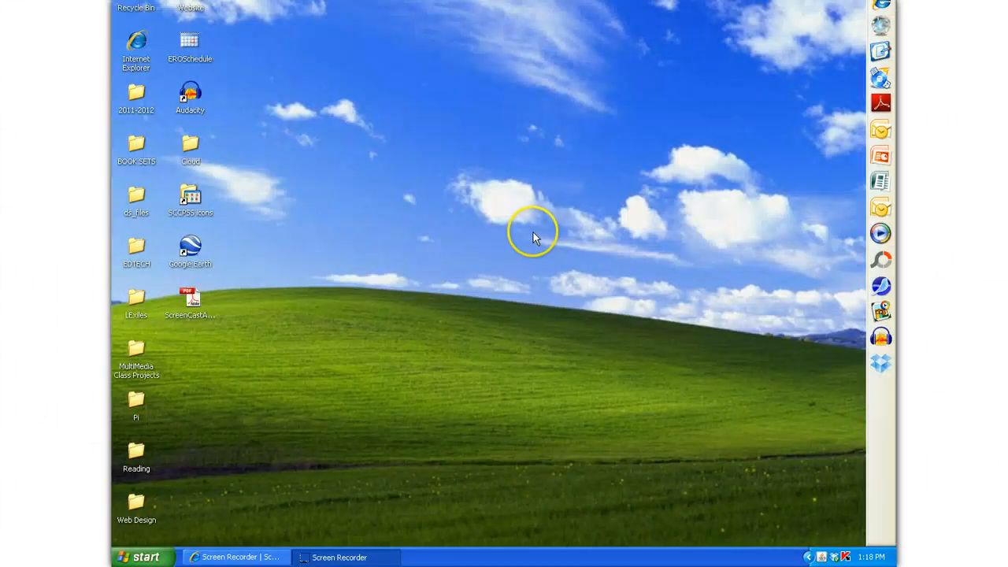
mouse_move(169, 268)
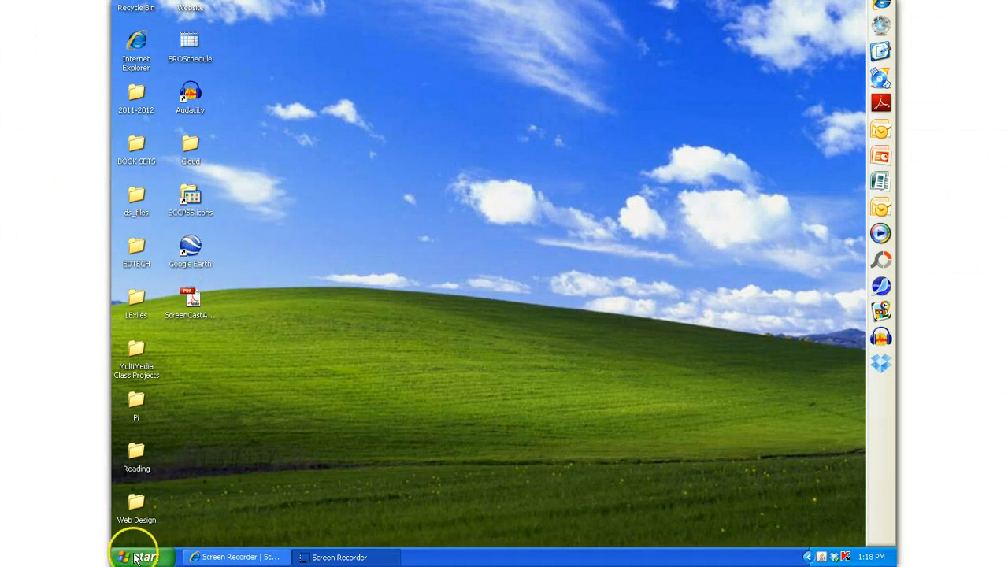
Step: Open the Start menu to find the Google Earth program group under All Programs
left_click(141, 556)
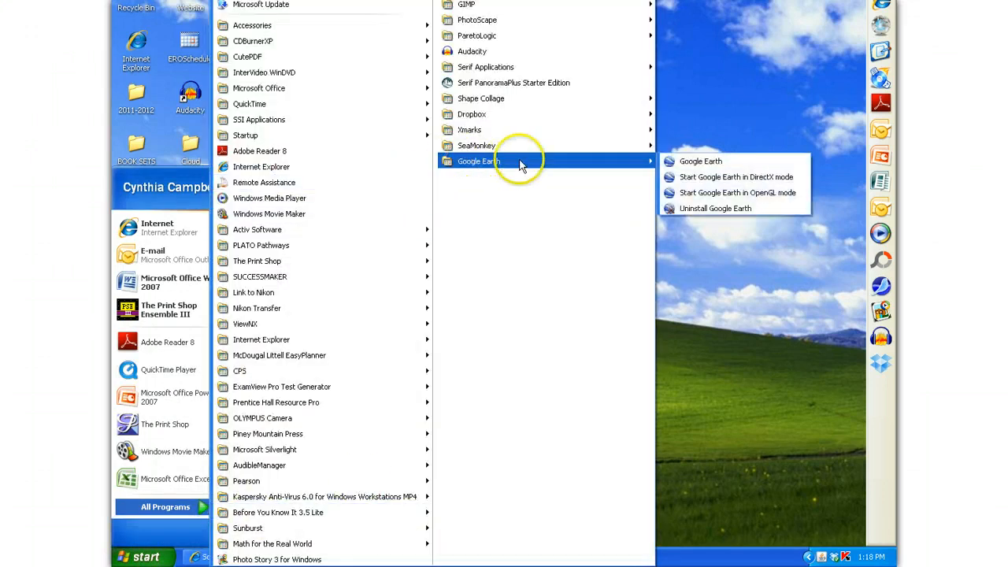
mouse_move(728, 286)
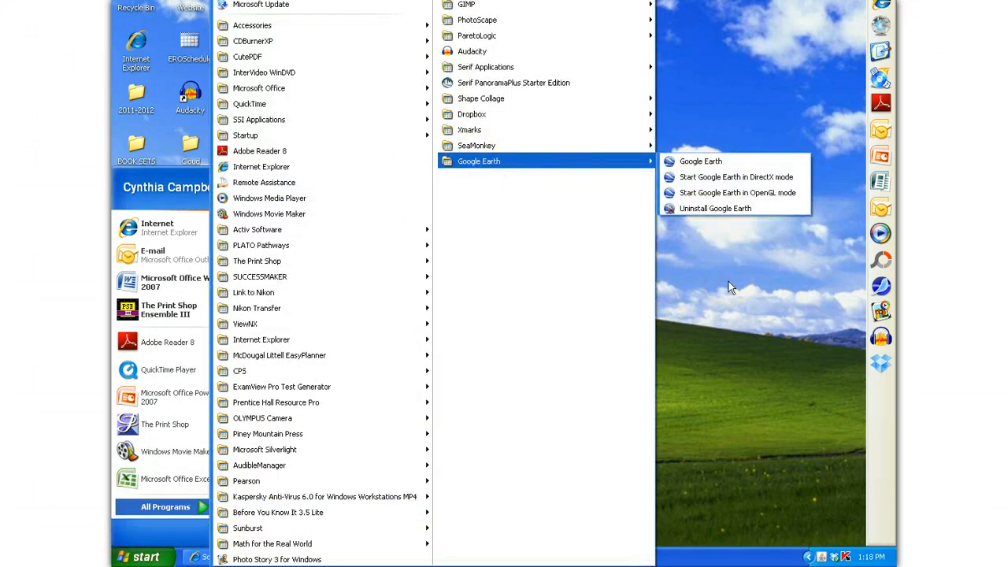